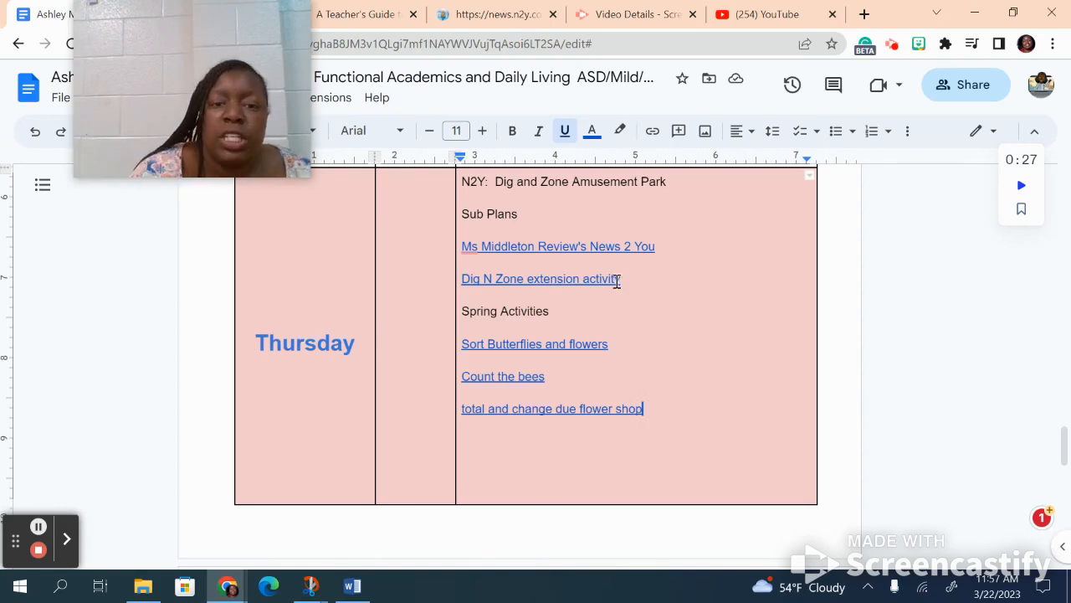
- Open the 'Sort Butterflies and flowers' link from the Thursday lesson plan
click(534, 344)
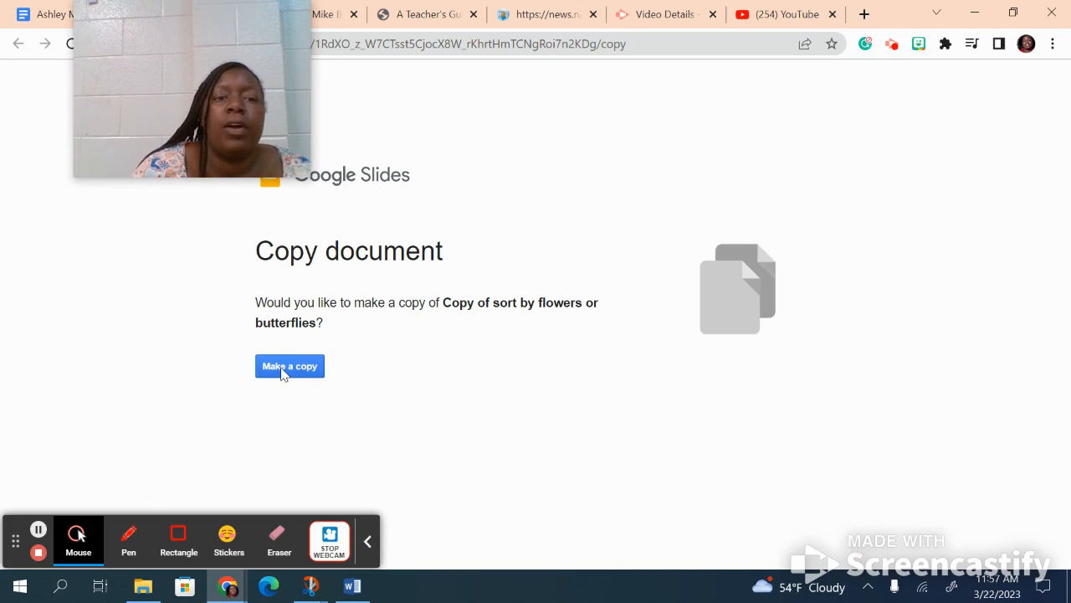
- Make a copy of the flower-or-butterfly sorting deck
click(290, 366)
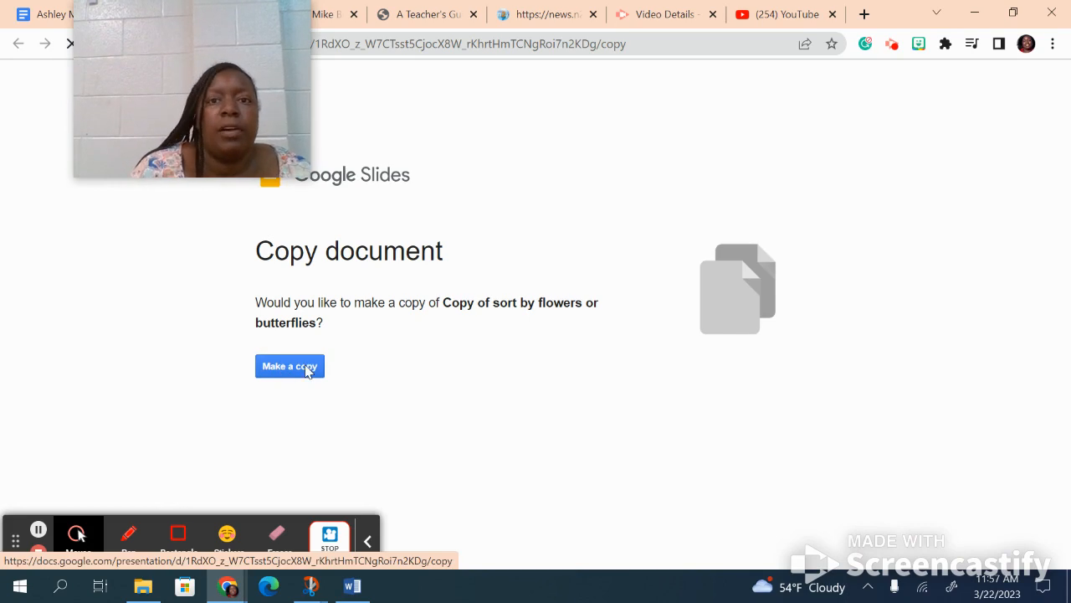
click(290, 366)
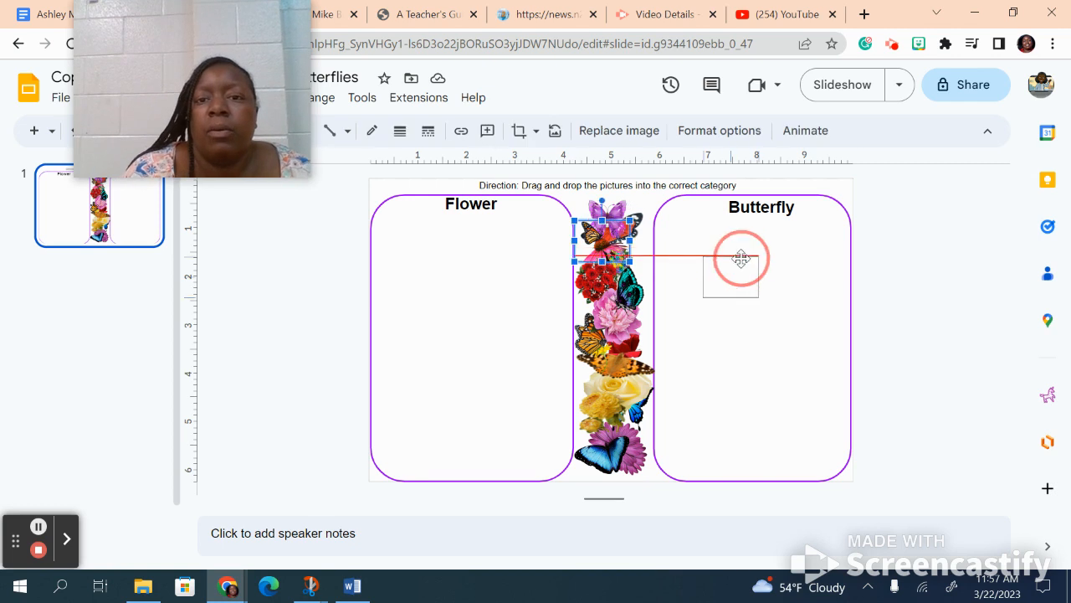
- Move the orange, purple and monarch butterflies to Butterfly and the red flowers to Flower
drag(600, 242, 740, 272)
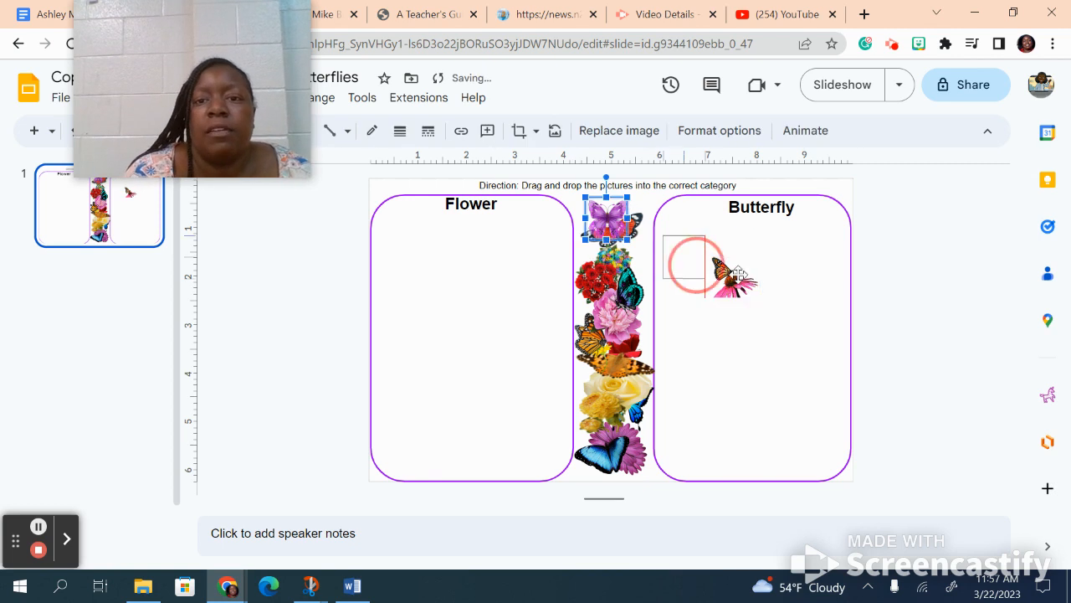
drag(607, 219, 744, 285)
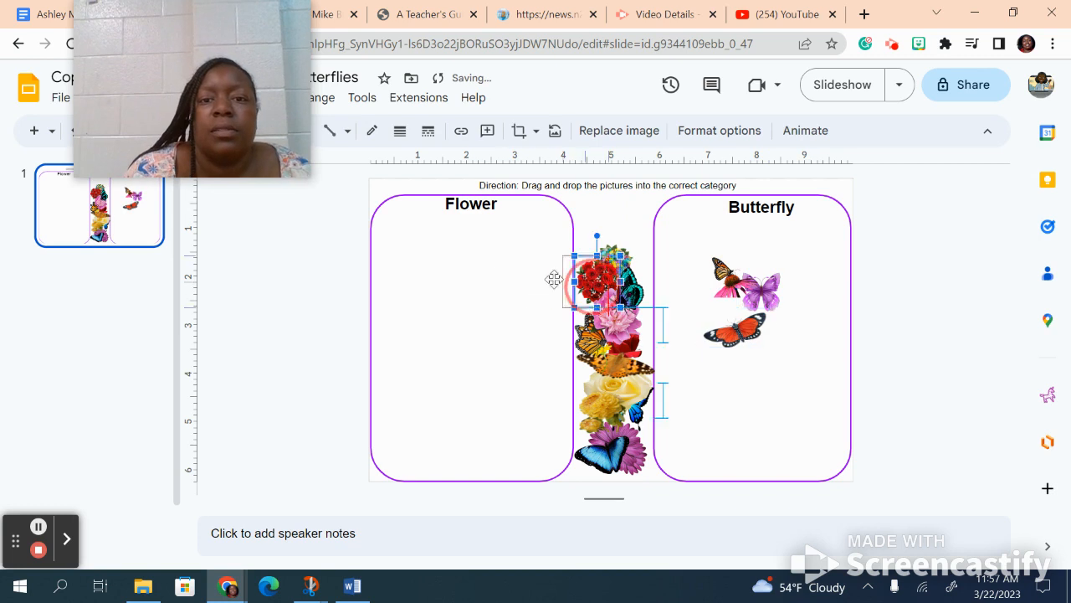
drag(602, 285, 469, 264)
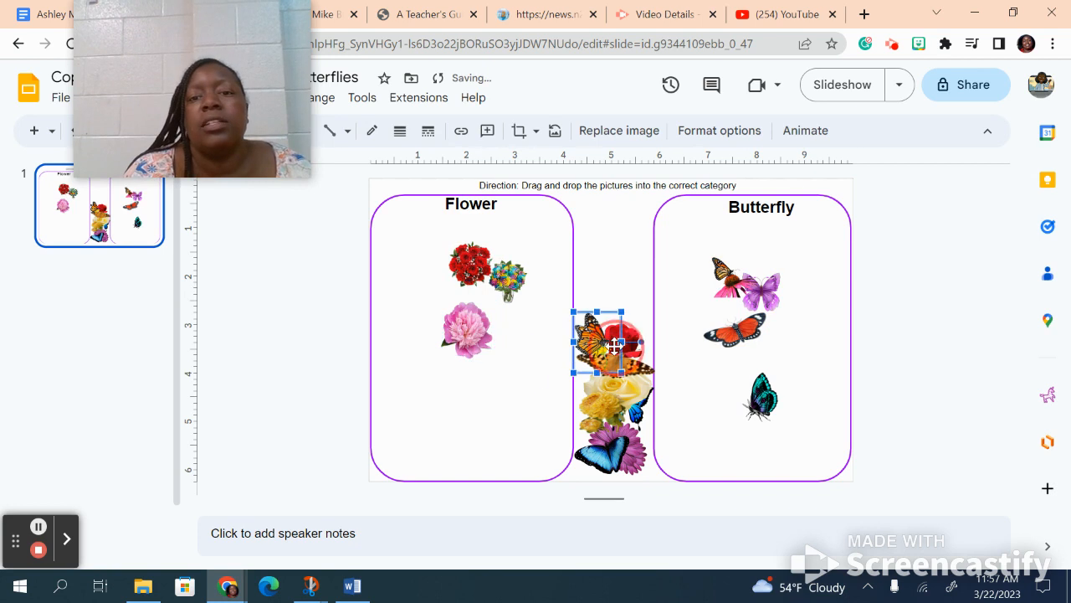
drag(611, 344, 493, 360)
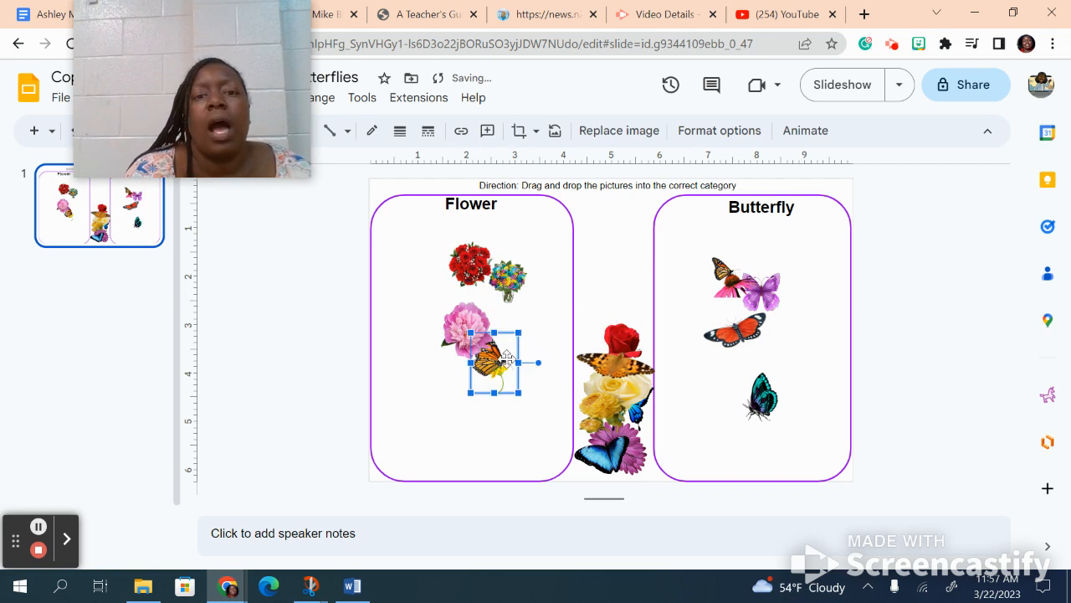
drag(494, 351, 707, 387)
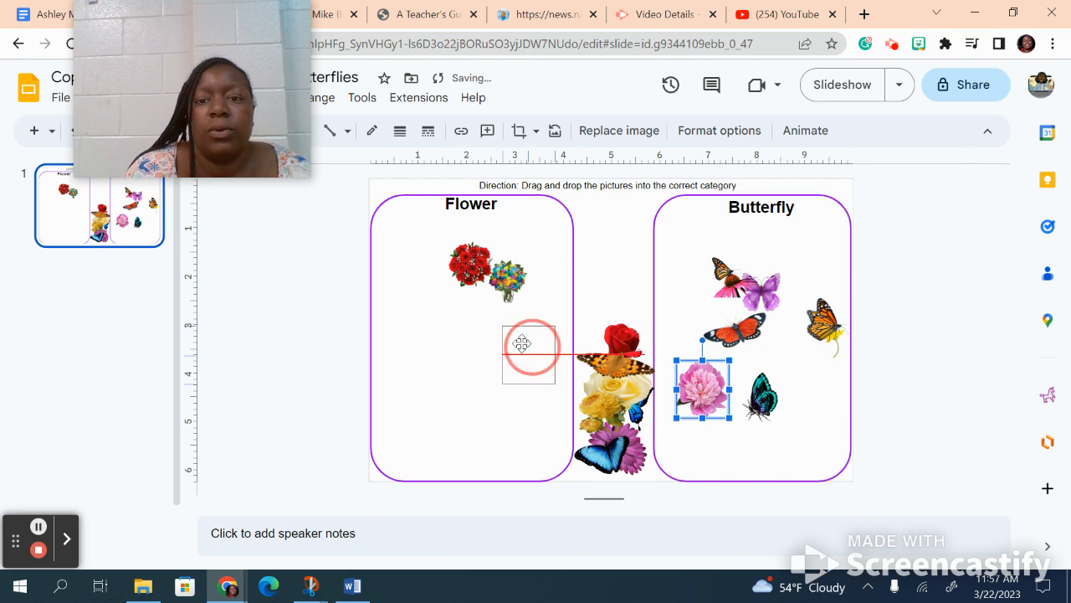
- Return the pink flower, and sort the brown-orange butterfly and red, yellow and purple flowers
drag(703, 390, 508, 352)
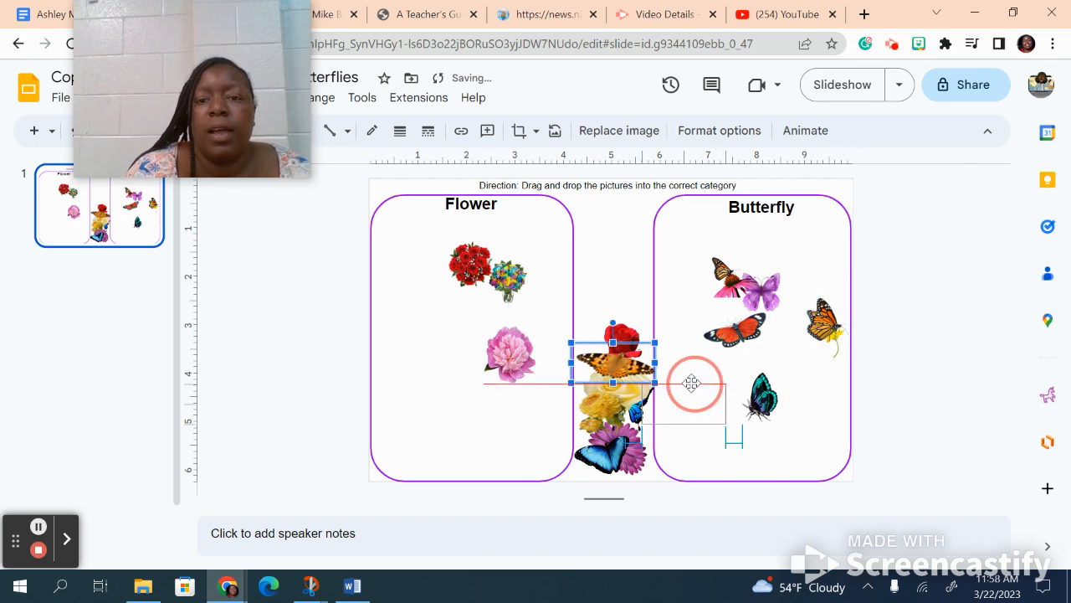
drag(614, 369, 422, 348)
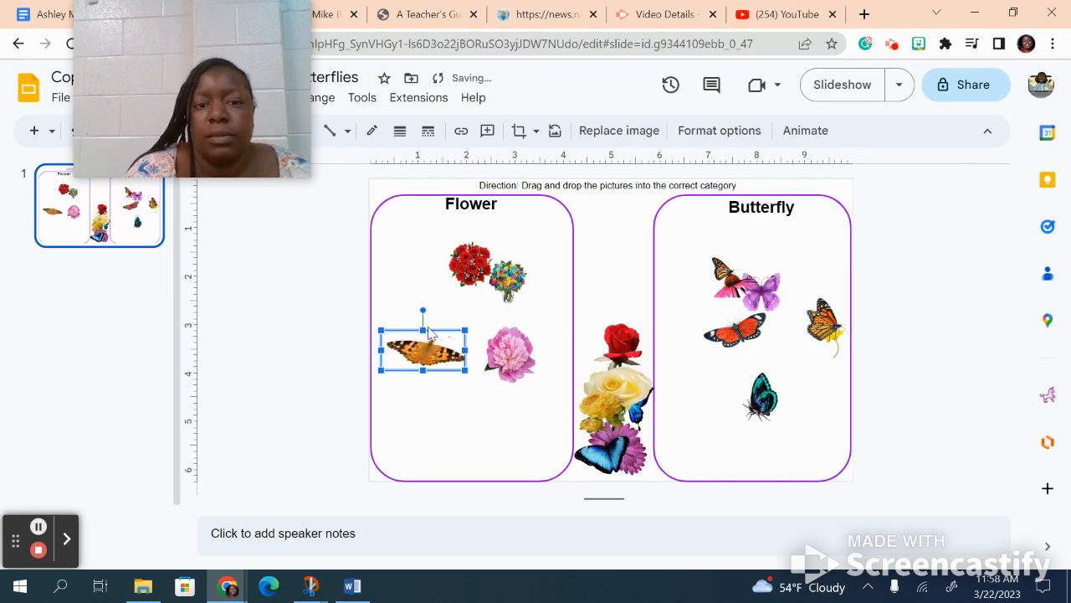
drag(423, 347, 717, 444)
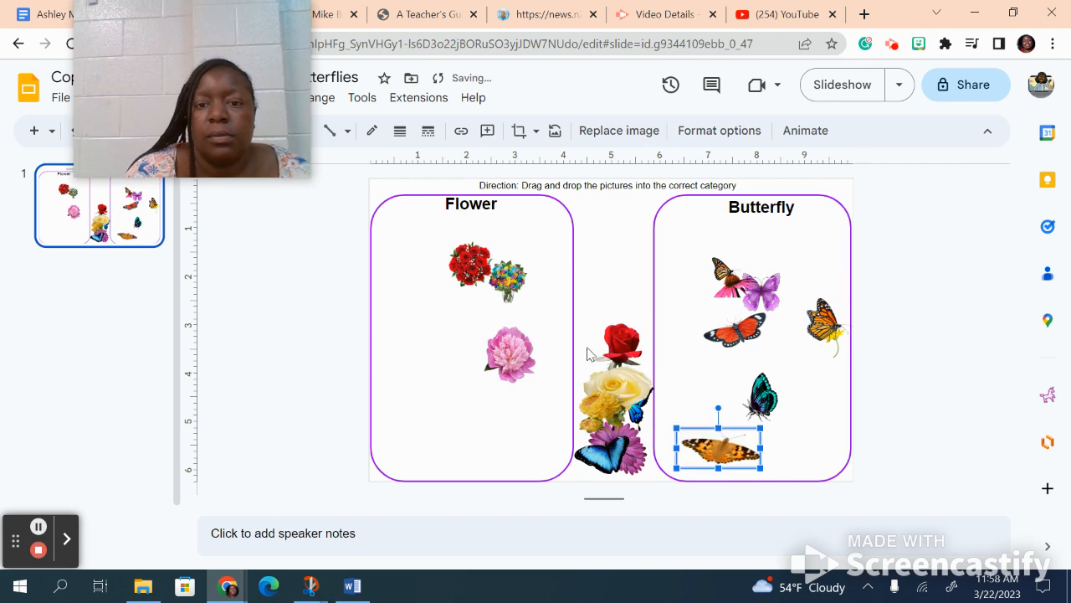
drag(620, 343, 446, 369)
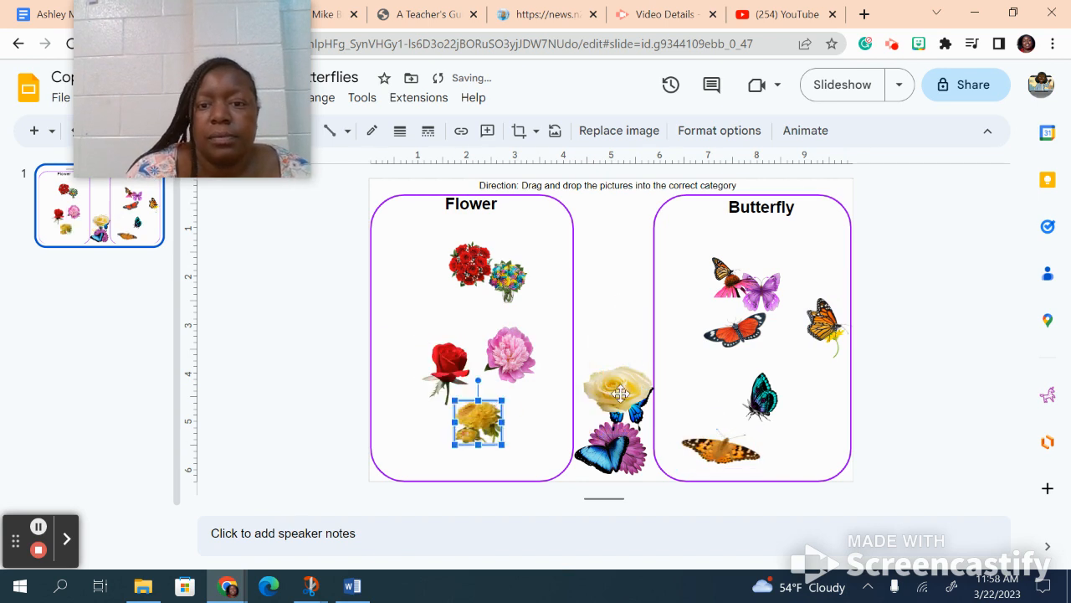
drag(617, 407, 490, 313)
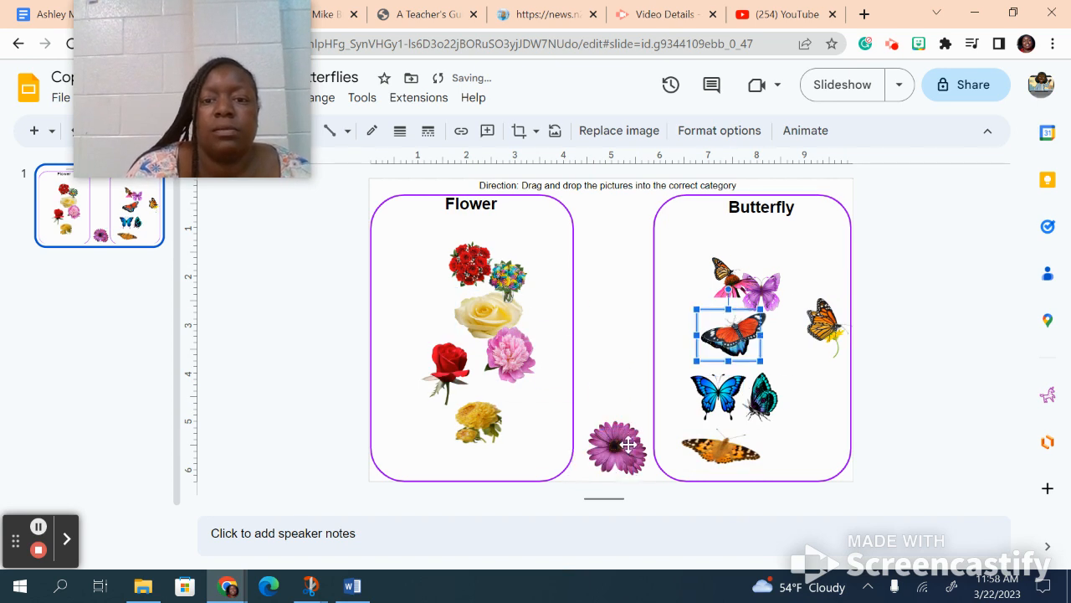
drag(618, 445, 517, 445)
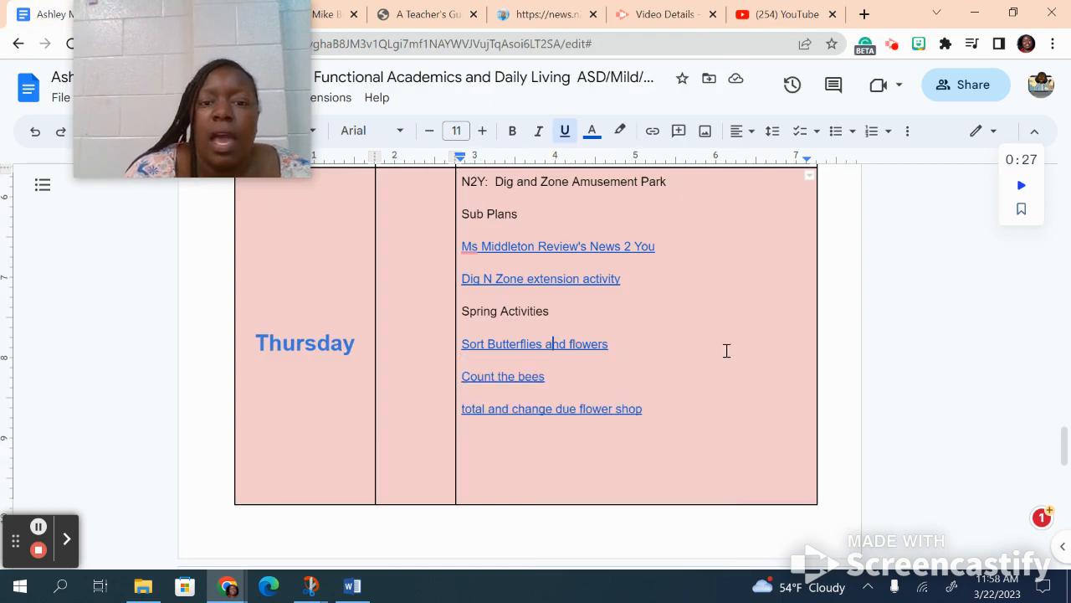
- Open the 'Count the bees' activity from its link preview in the lesson plan
click(498, 375)
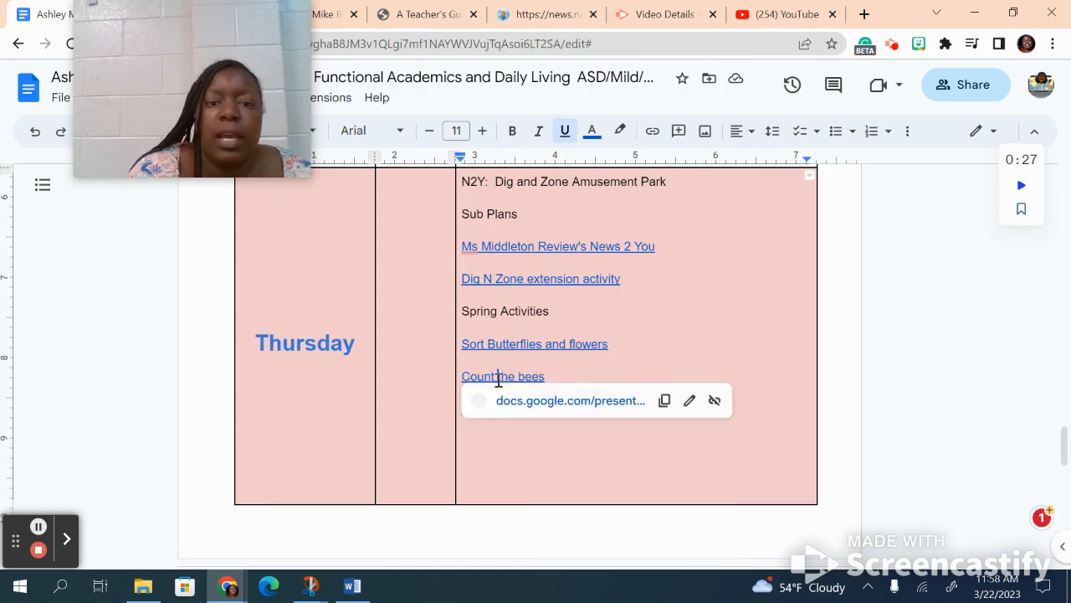
click(502, 376)
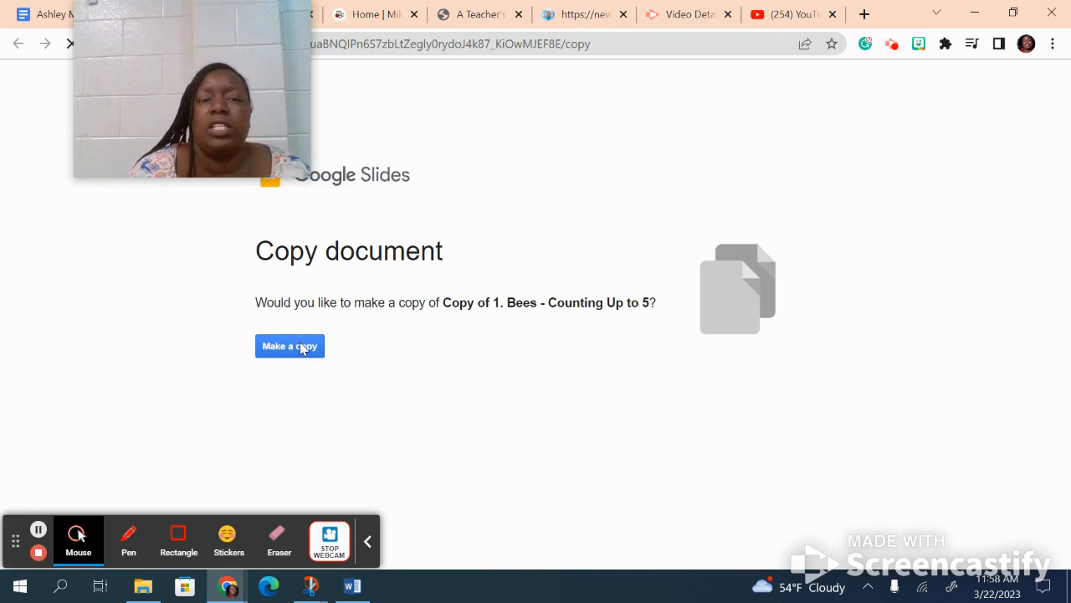
- Make a copy of the Bees - Counting Up to 5 deck
click(289, 345)
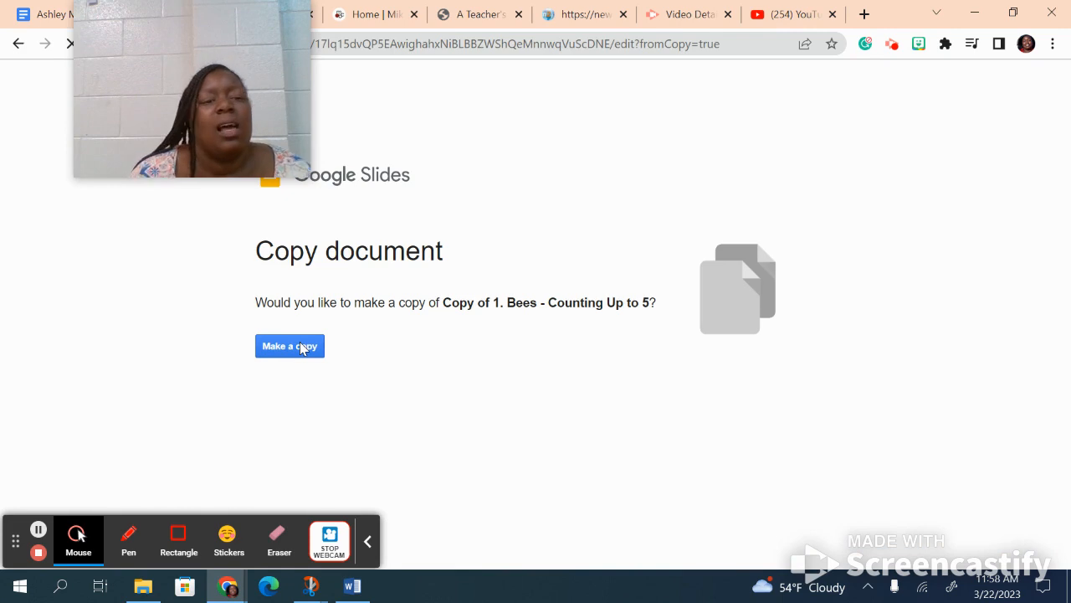
click(290, 346)
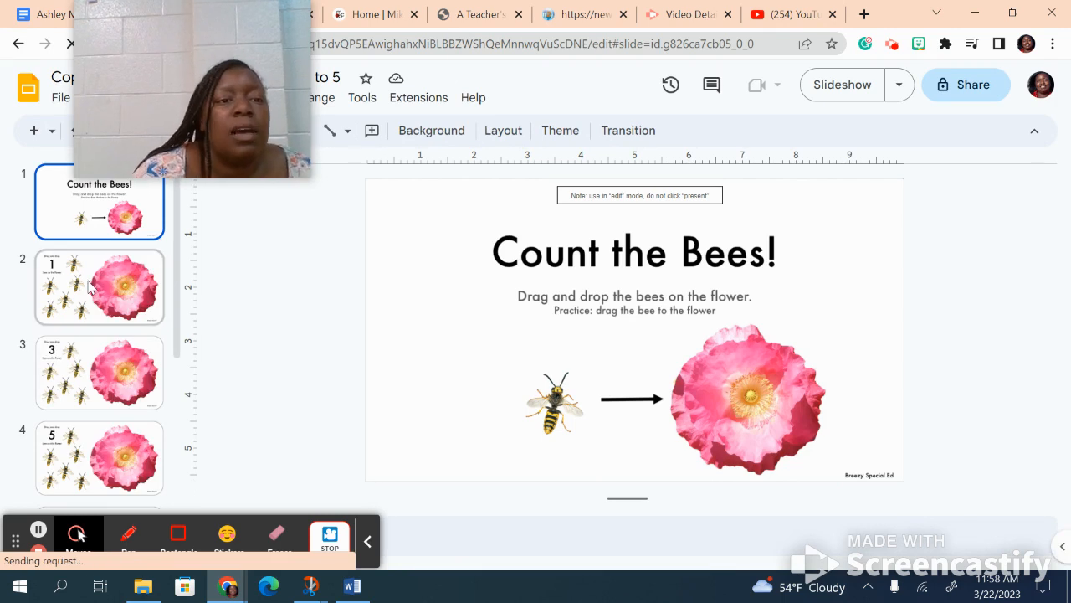
- On slide 2, place one bee on the flower for the count-of-1
click(98, 286)
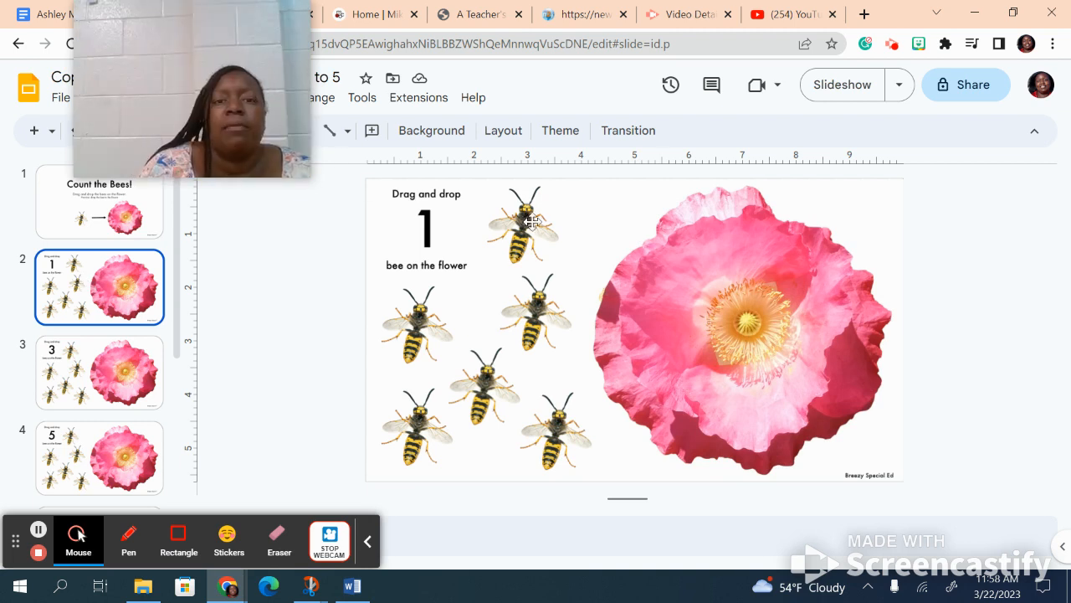
drag(526, 224, 757, 298)
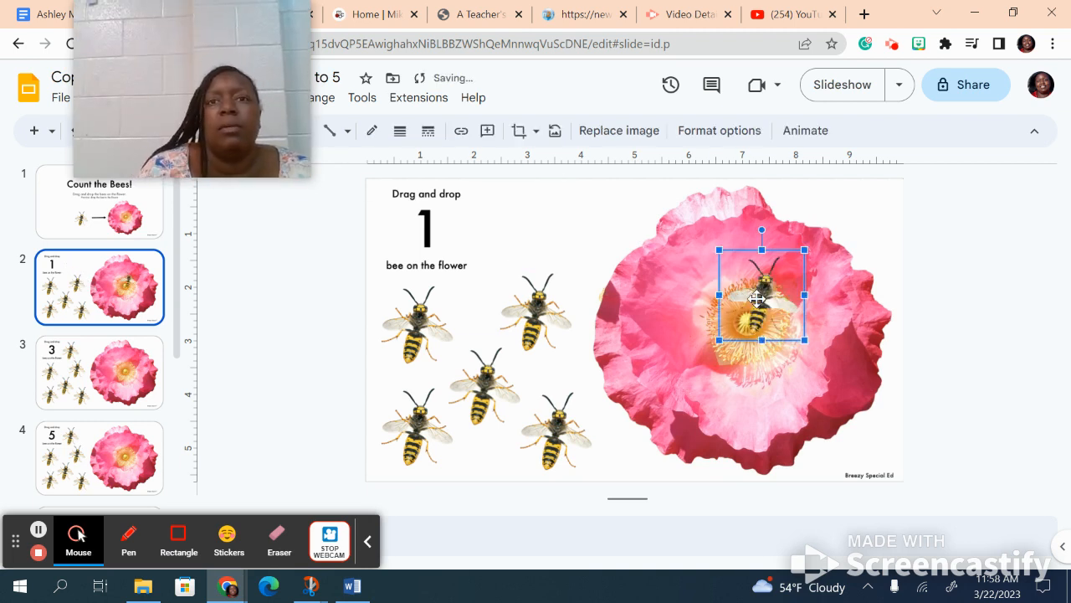
click(99, 372)
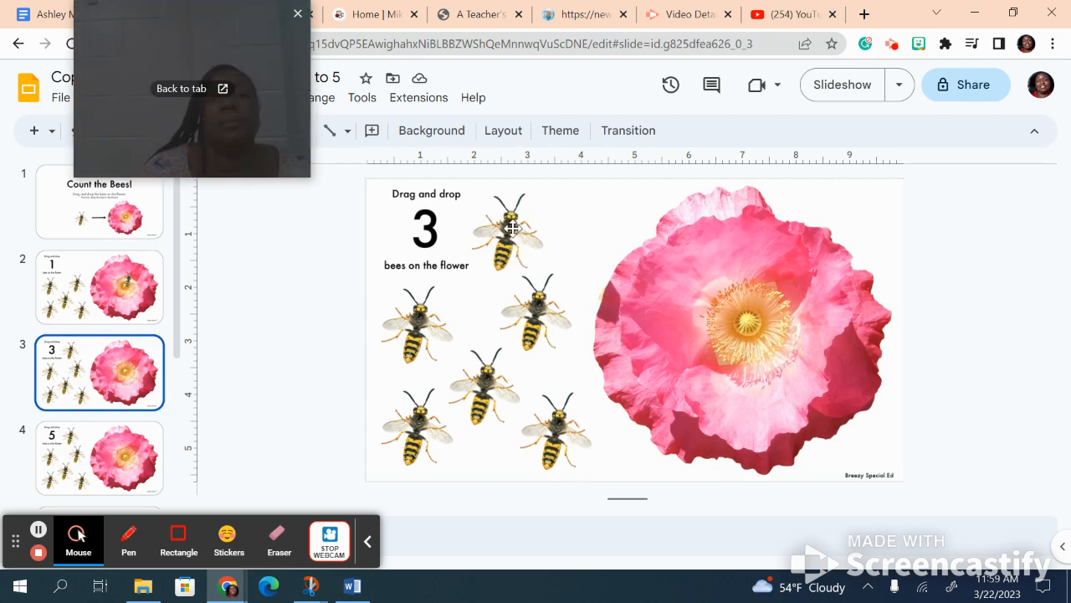
- Complete three bees on the count-3 flower, then add bees to the count-5 flower
drag(511, 228, 718, 319)
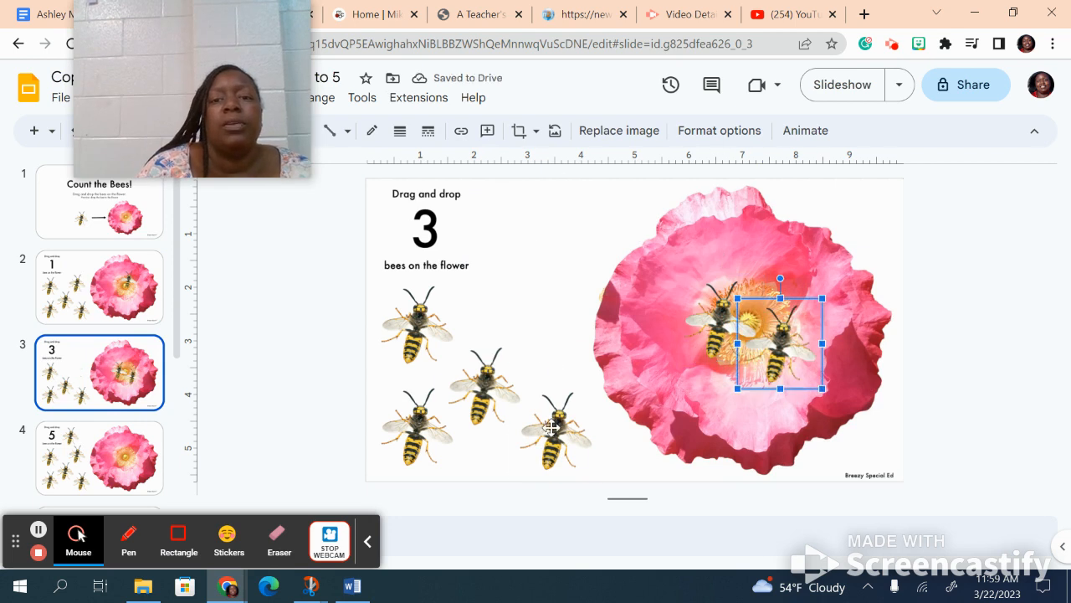
drag(553, 426, 663, 304)
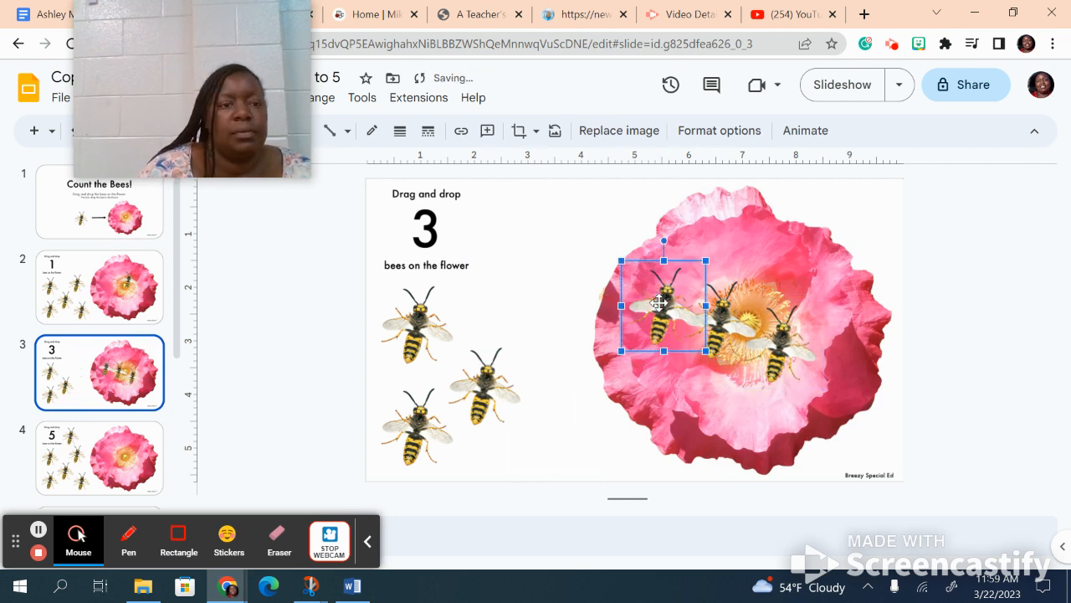
click(99, 457)
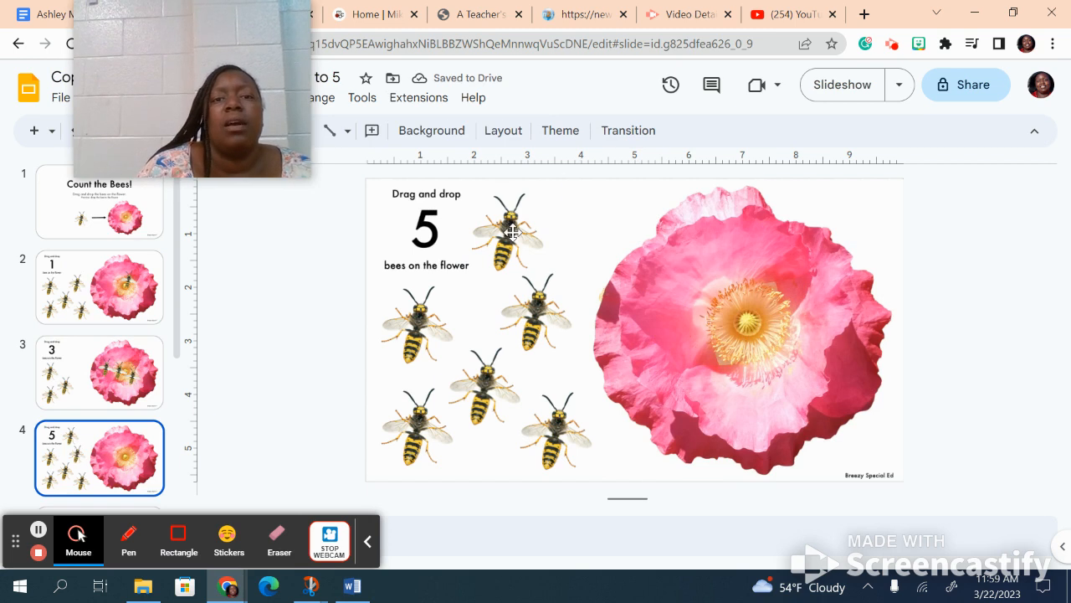
drag(508, 233, 749, 343)
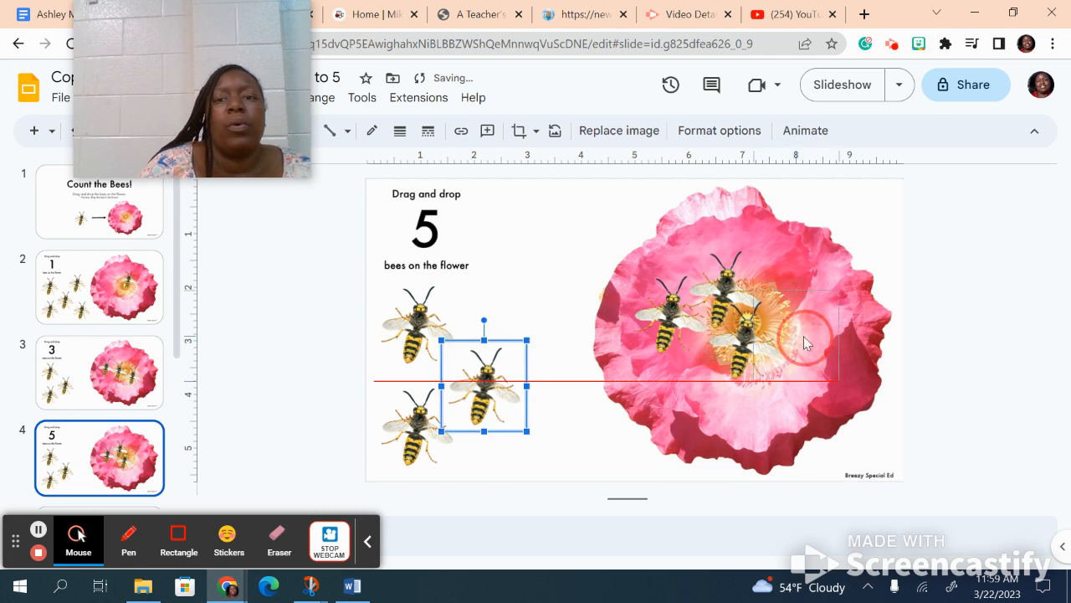
drag(484, 385, 724, 385)
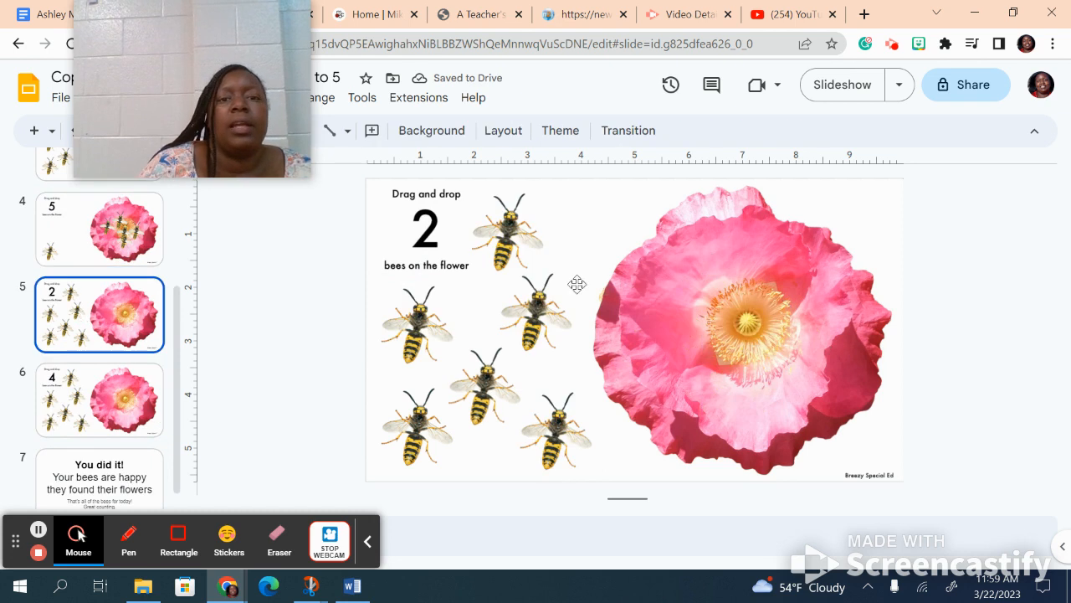
- Finish two bees on the count-2 flower and add the fourth bee on the count-4 slide
drag(535, 310, 717, 334)
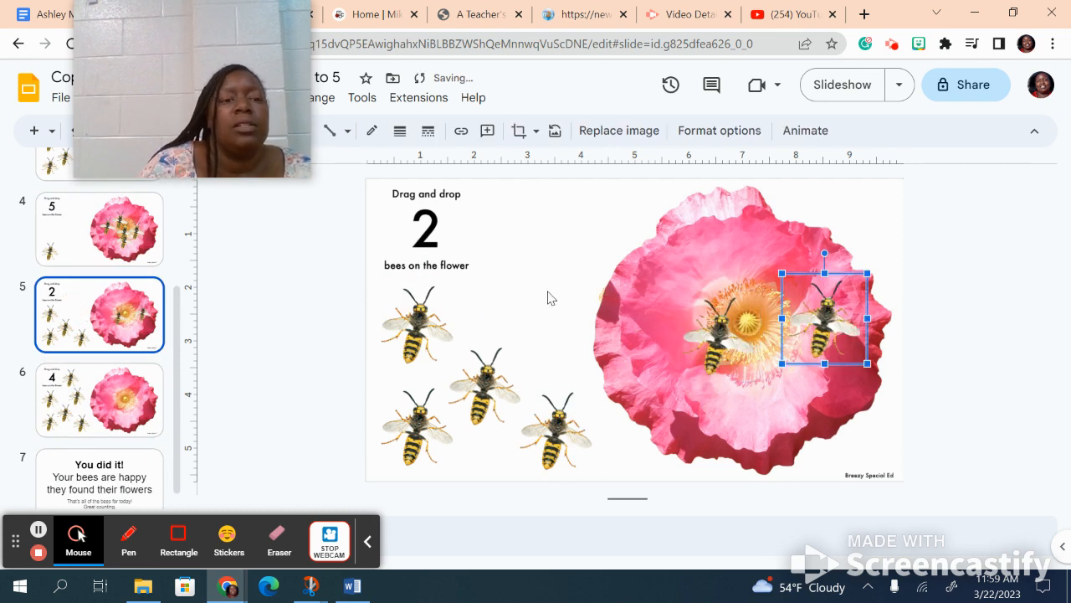
click(98, 399)
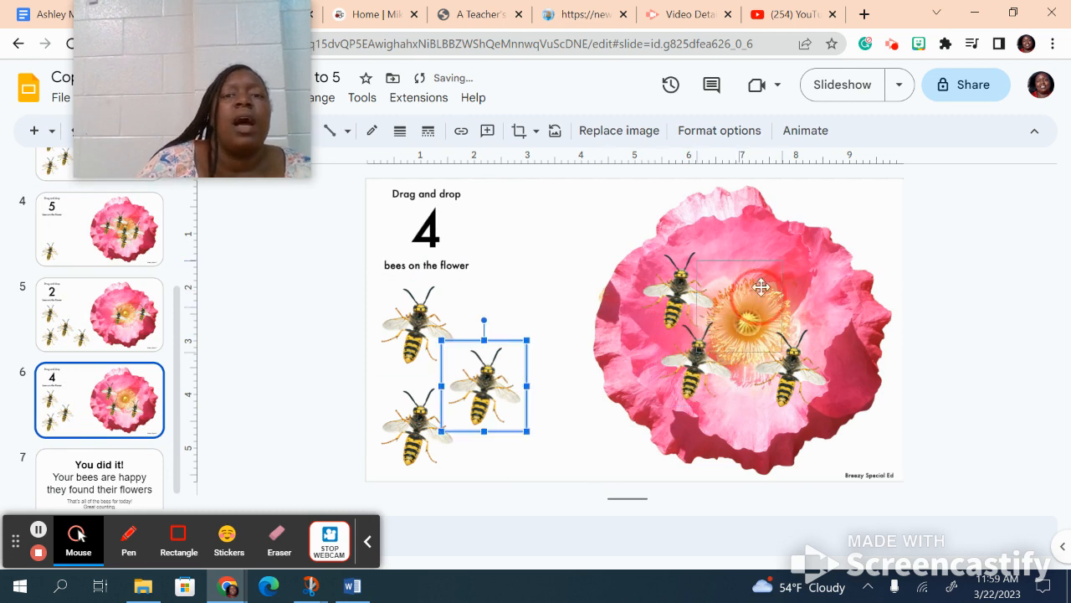
drag(483, 386, 743, 294)
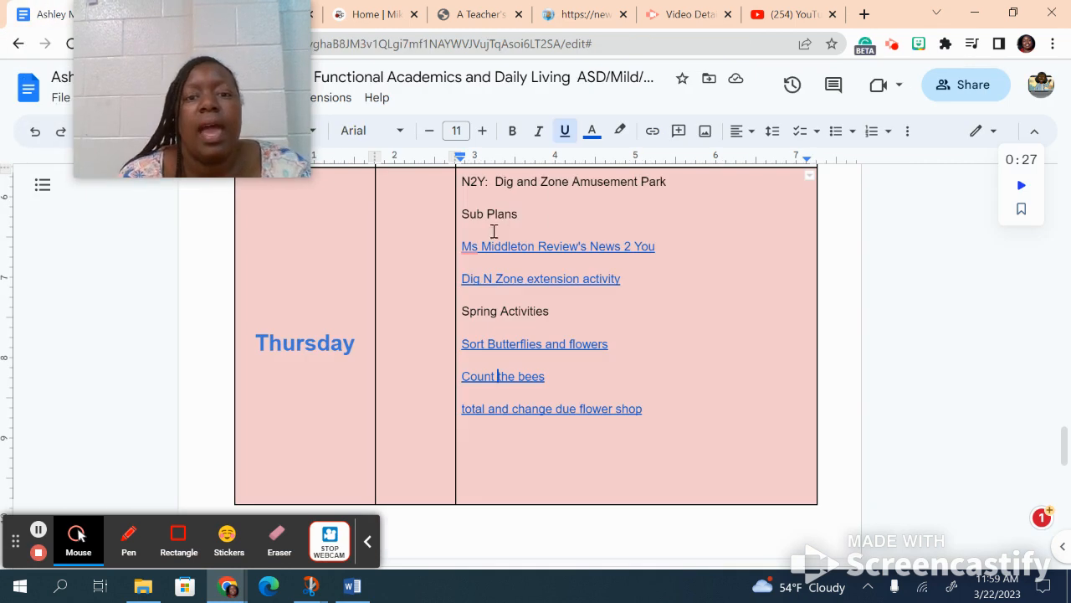
mouse_move(564, 408)
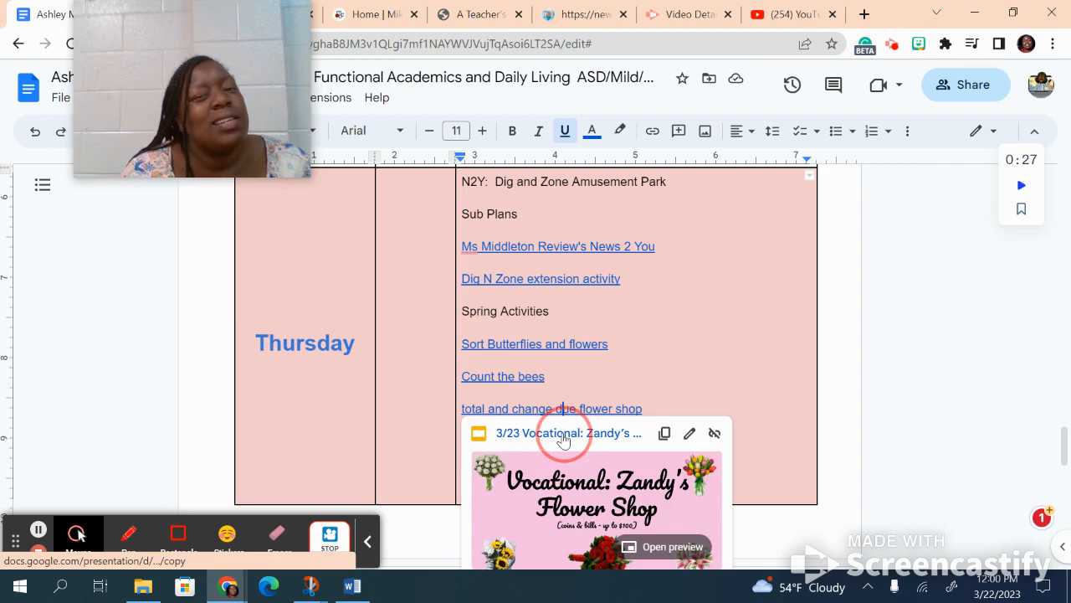
- Open the 'total and change due flower shop' presentation from the lesson plan link
click(565, 432)
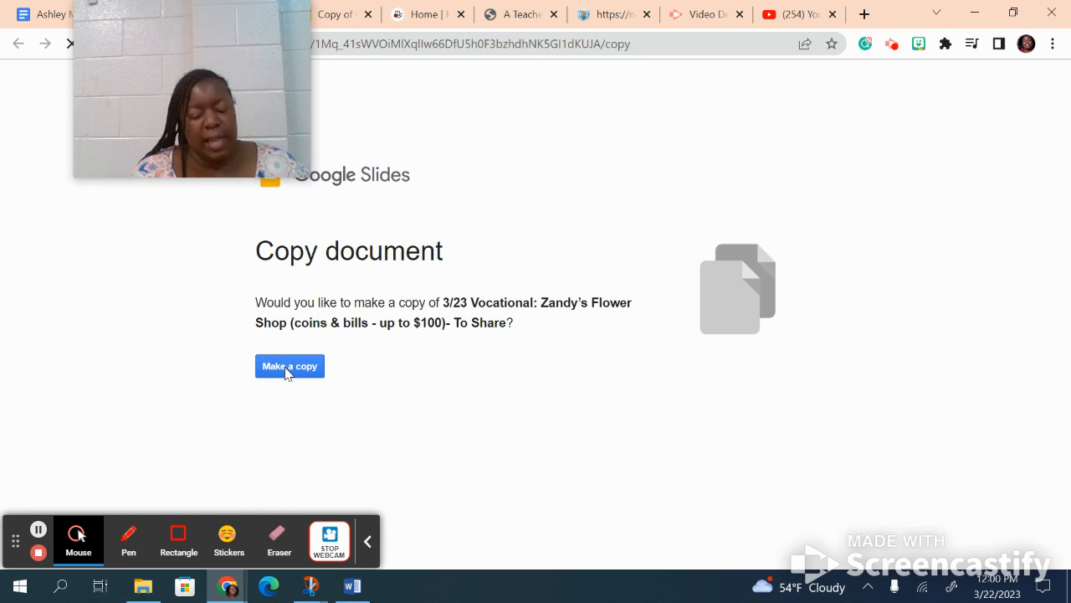
- Make a copy of the Zandy's Flower Shop deck
click(289, 366)
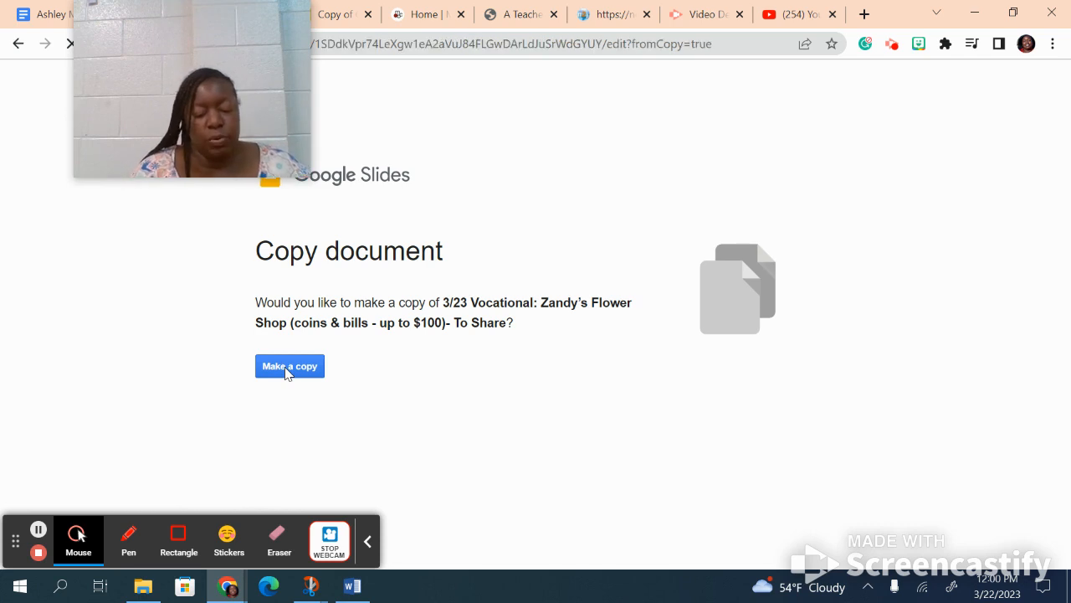
click(290, 365)
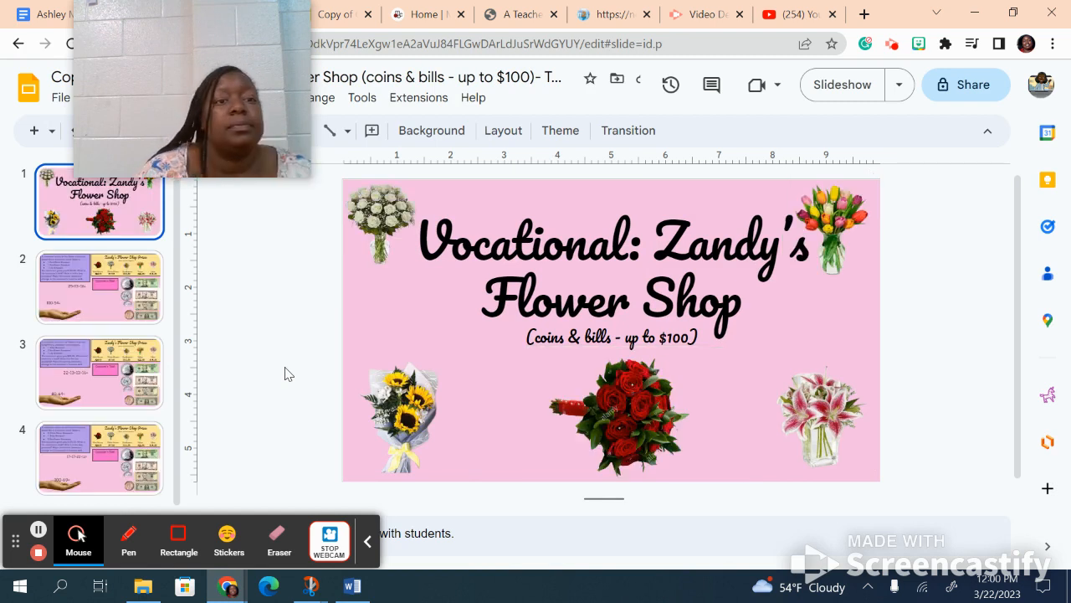
- Show slide 2, the red rose, sunflower and lily problem (25+13+16, 100-54)
click(99, 287)
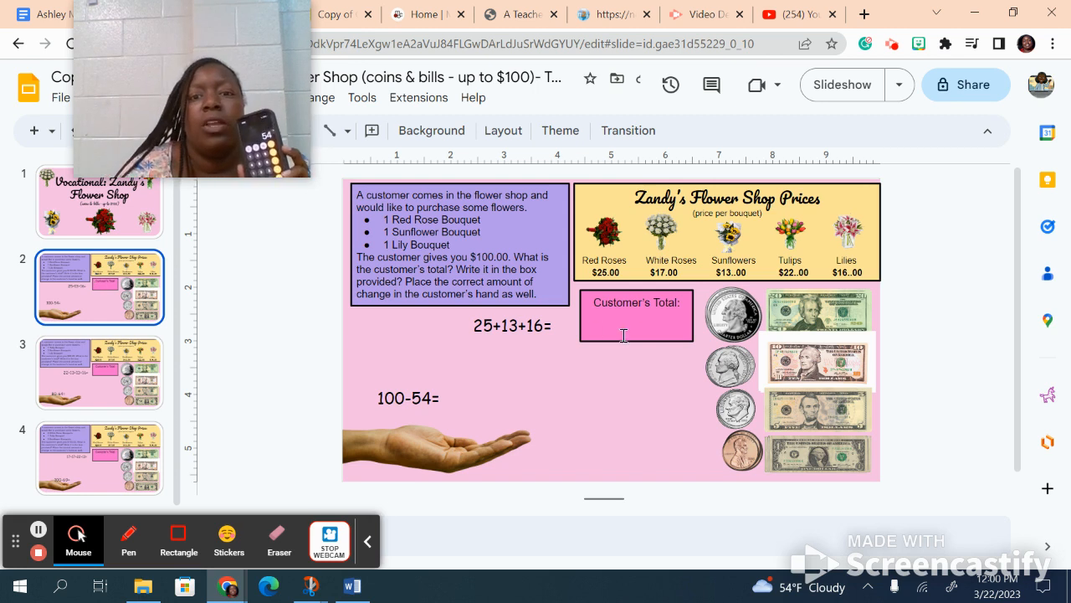
- Enter total 54 and change 46, and drag a twenty-dollar bill onto the hand
click(636, 315)
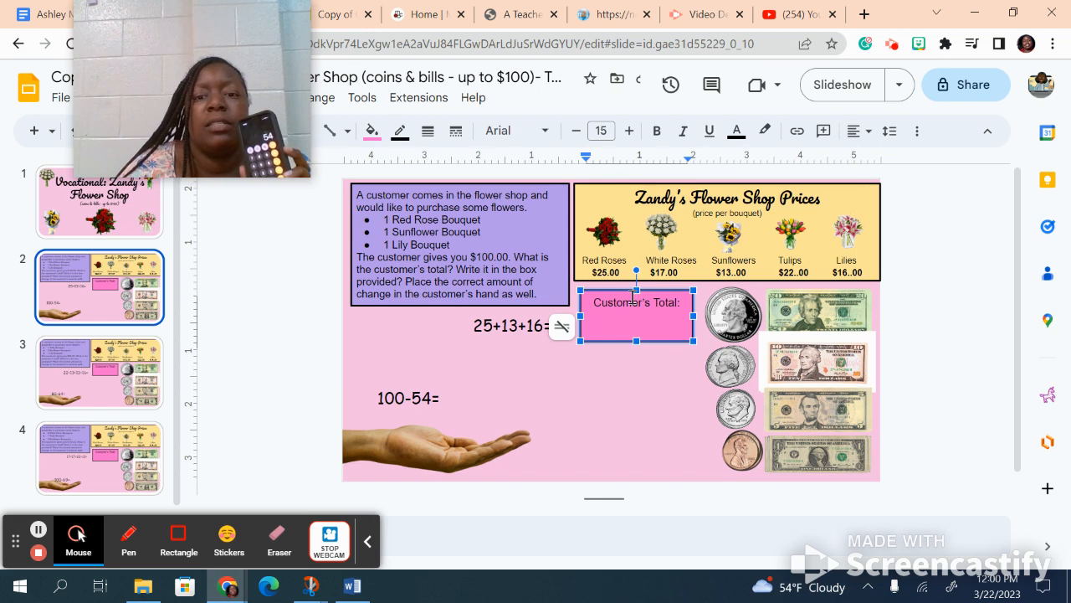
text(54)
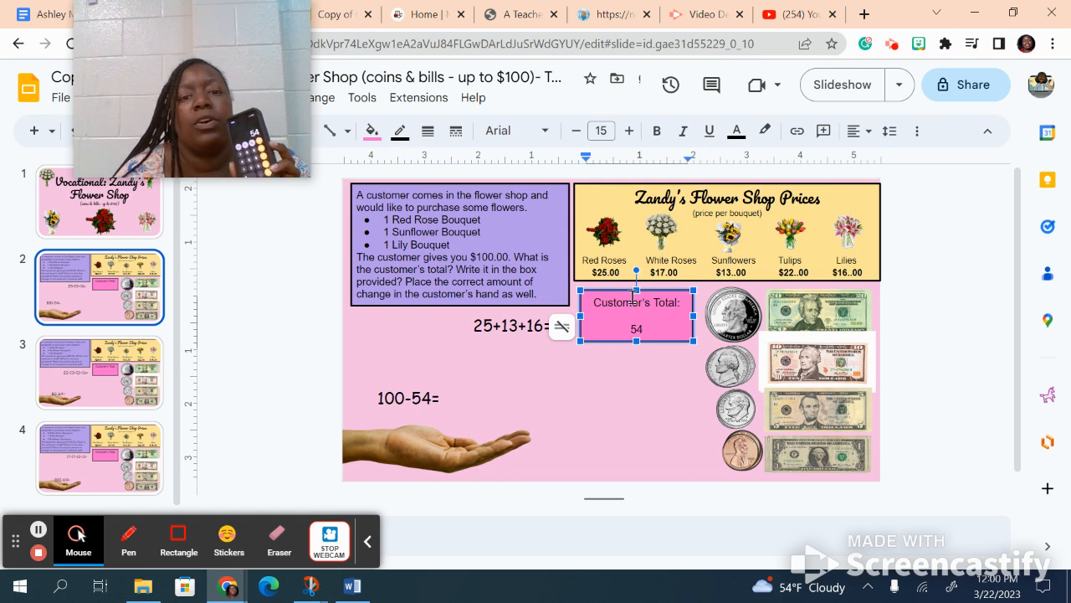
mouse_move(450, 398)
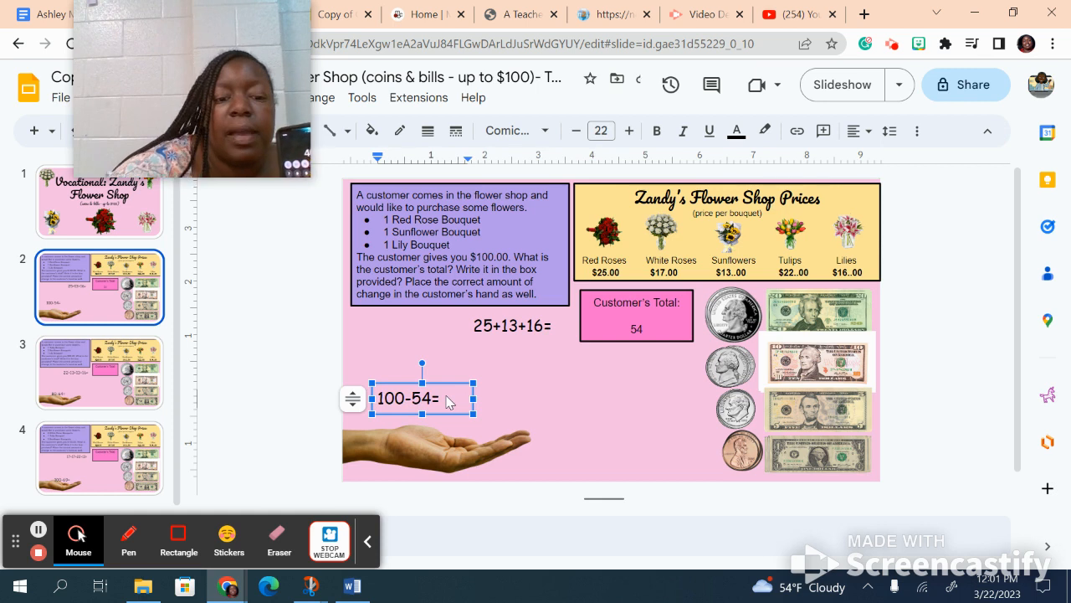
text(46)
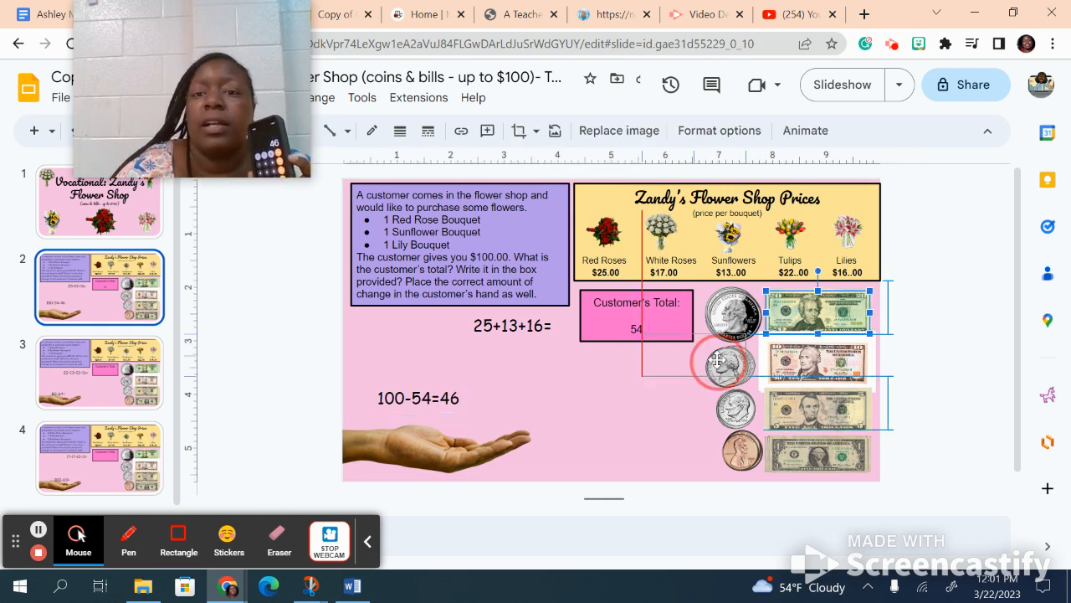
drag(816, 310, 542, 388)
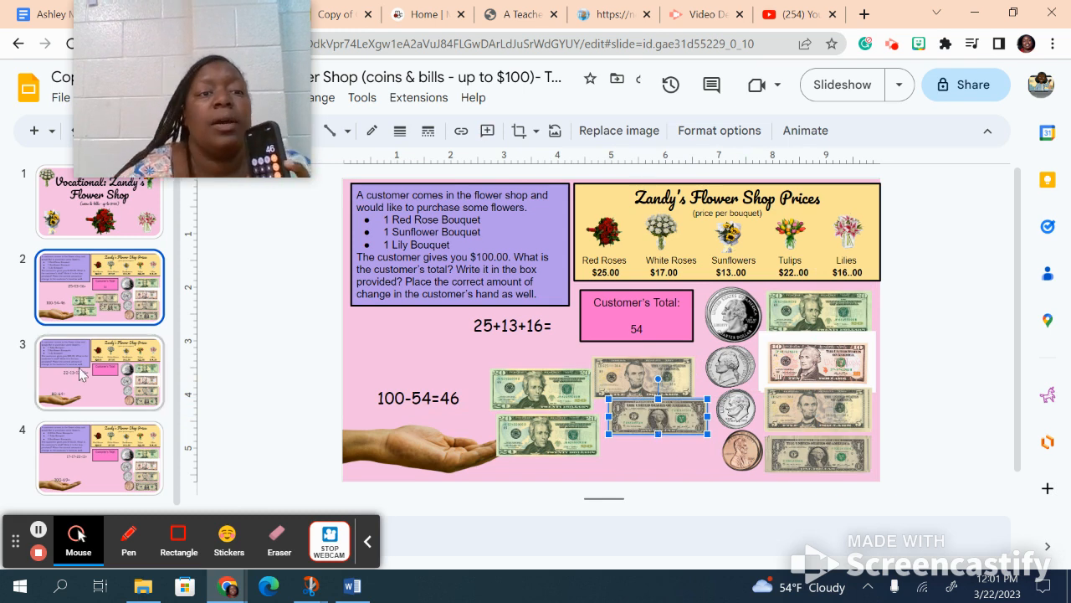
click(99, 372)
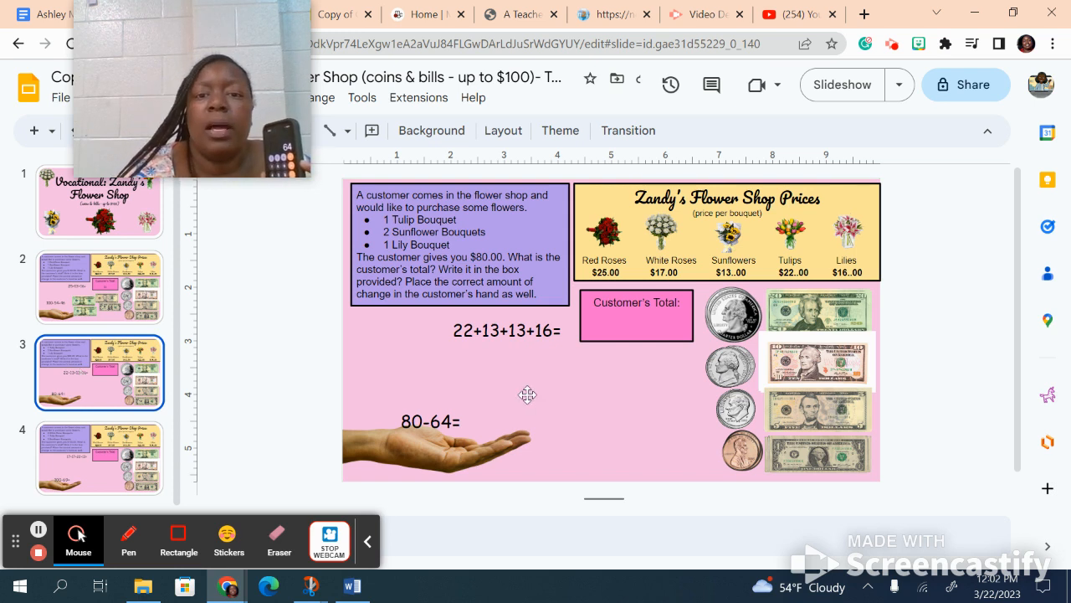
- Type 64 in the Customer's Total box and 16 after 80-64=
click(636, 315)
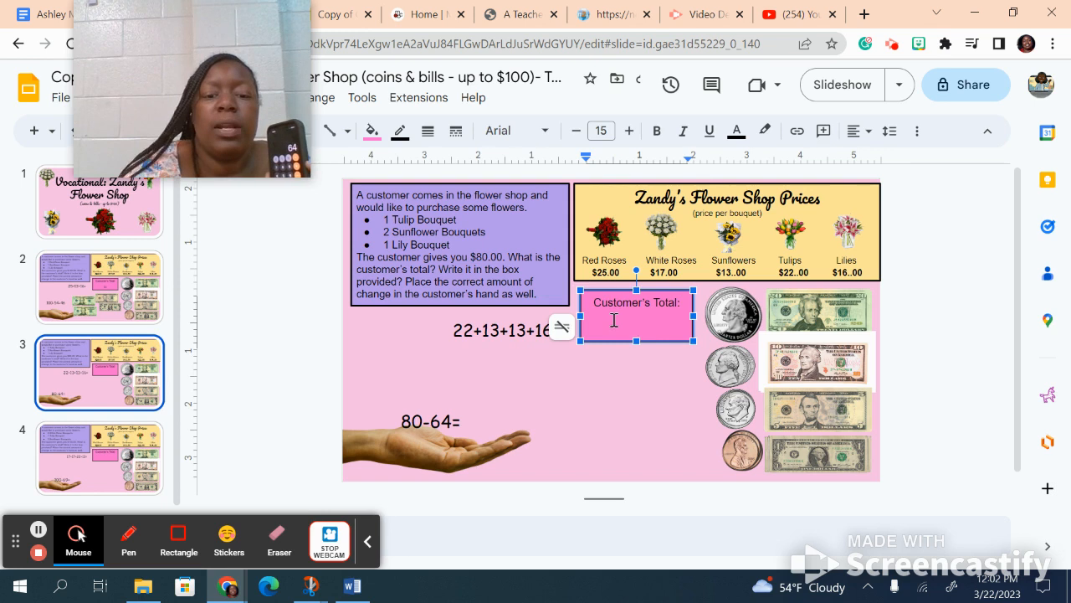
text(64)
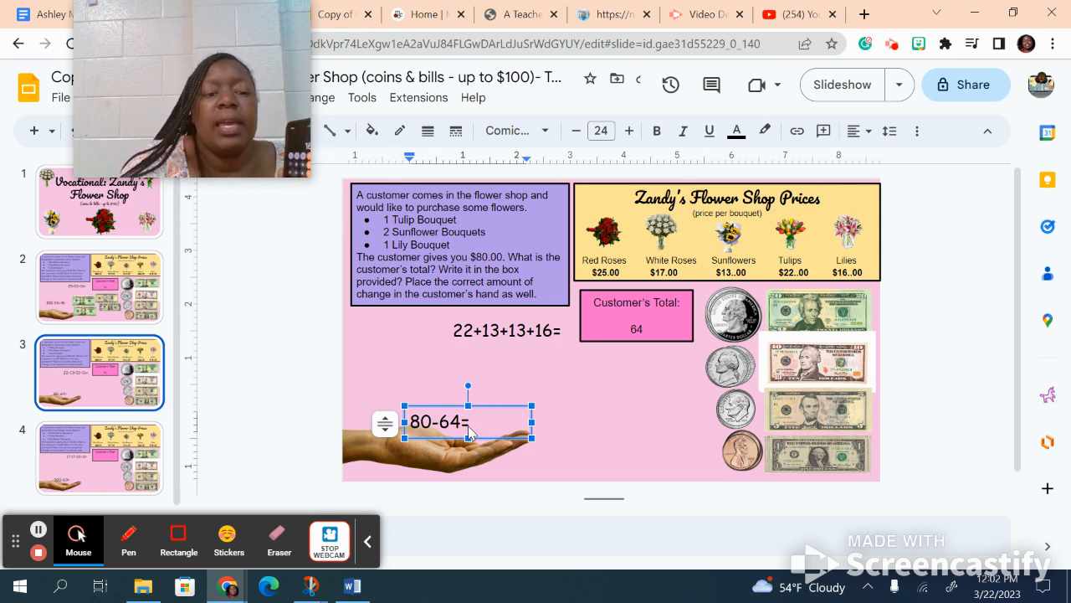
text(16)
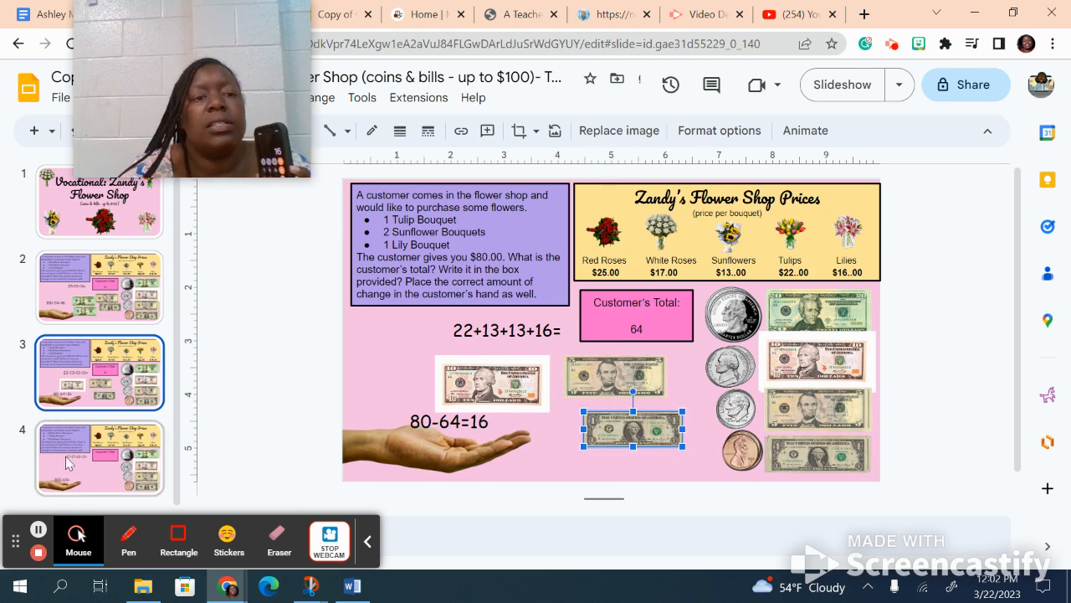
- On slide 4, enter total 69 and write 31 after 100-69=
click(99, 458)
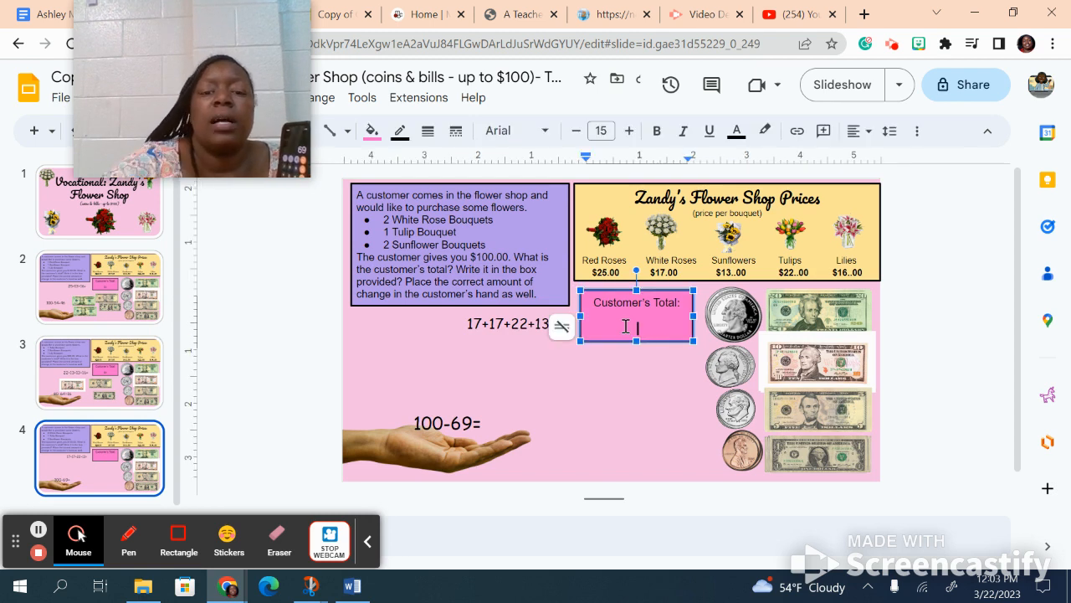
text(69)
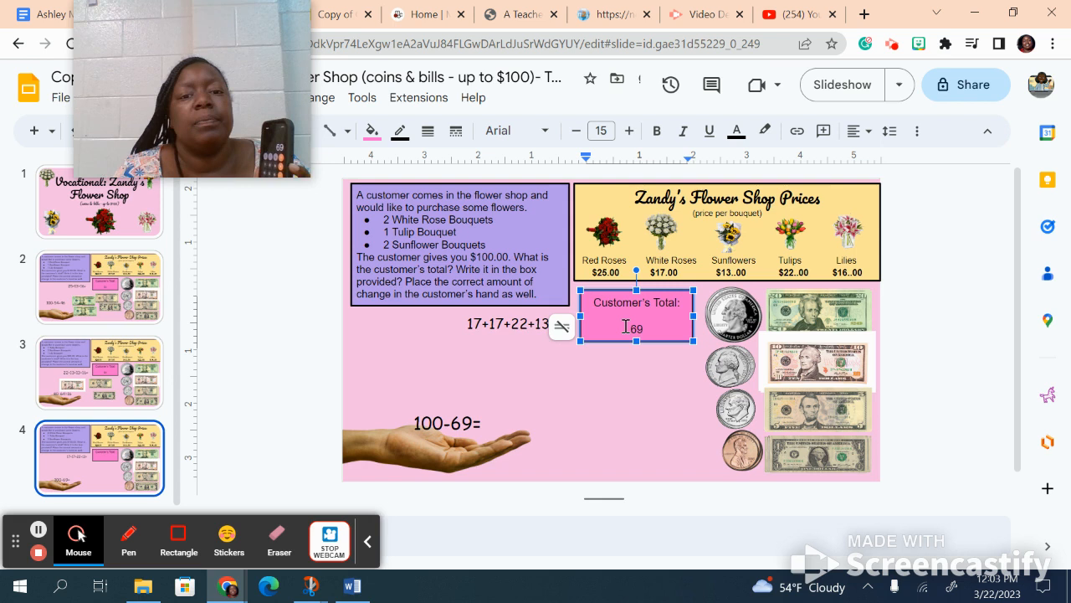
click(446, 423)
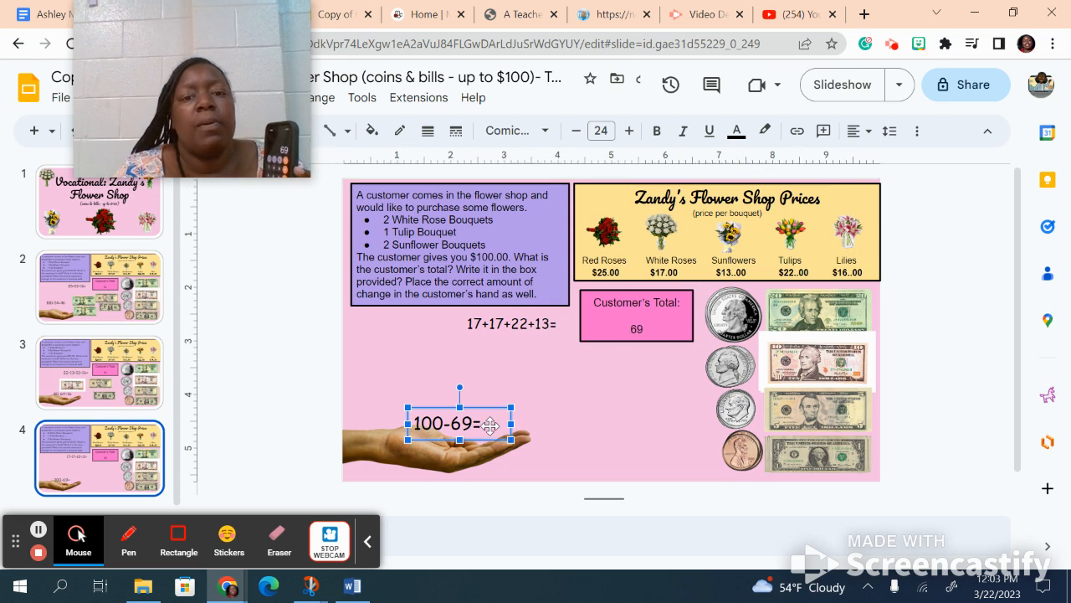
click(493, 429)
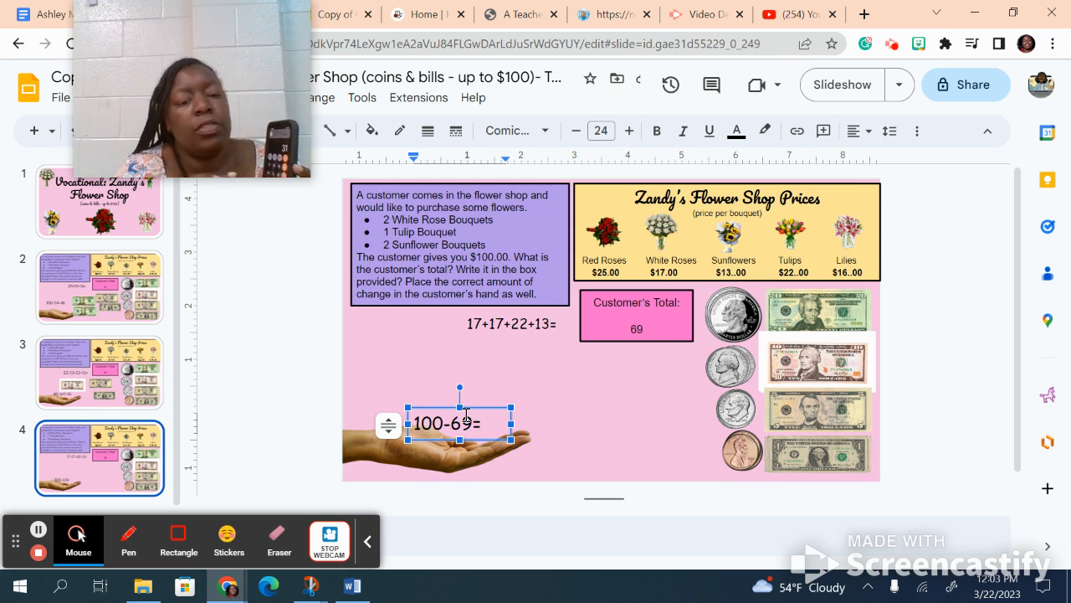
text(31)
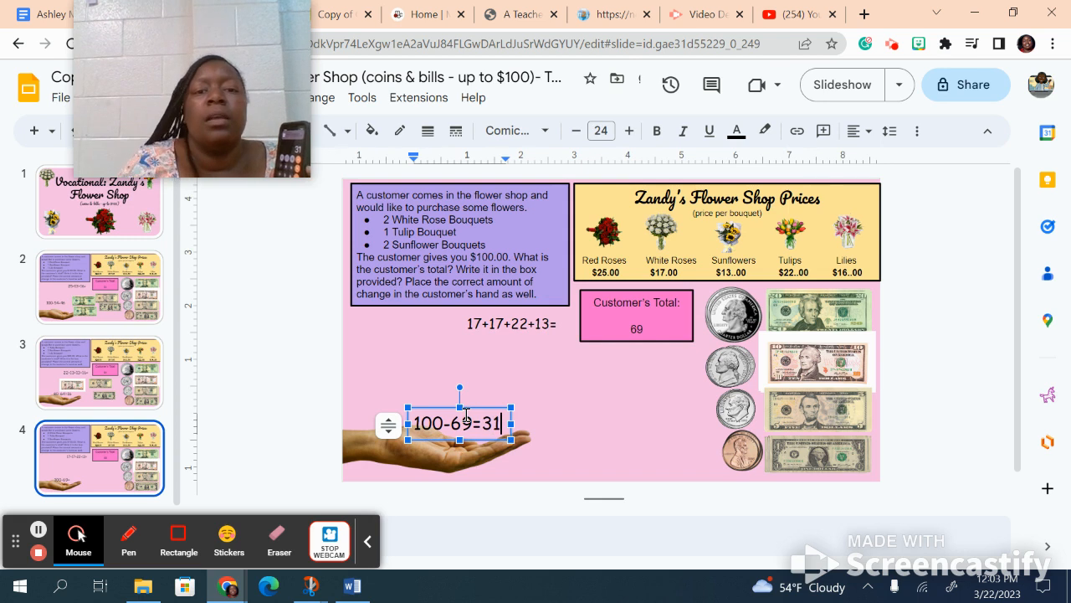